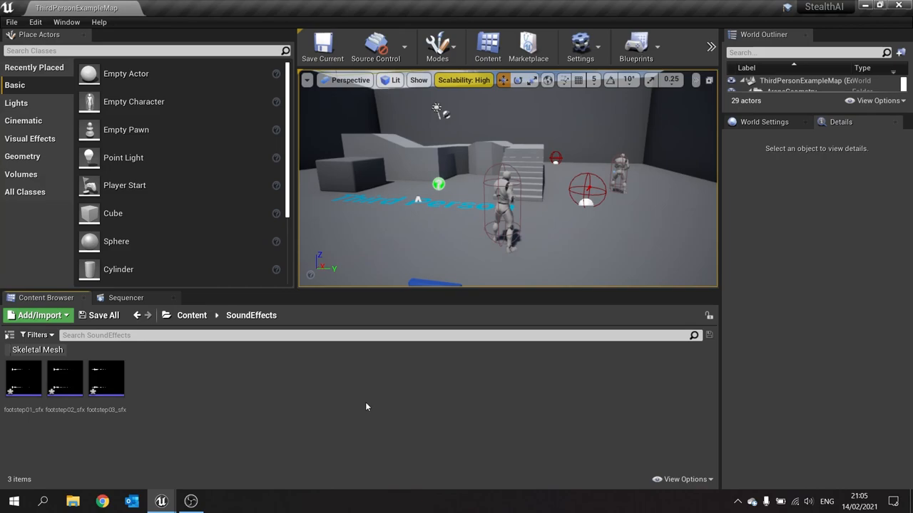
Create a sound cue from footstep01_sfx and open it in the Sound Cue editor
click(105, 380)
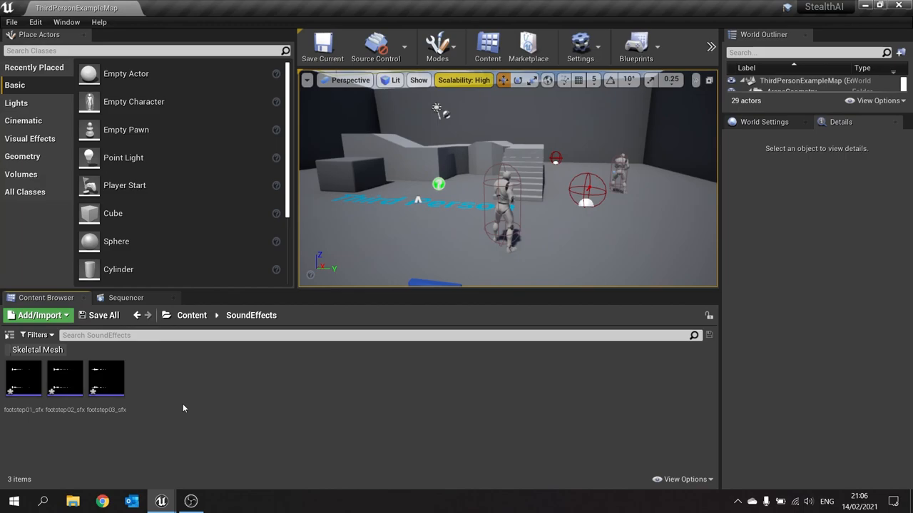
mouse_move(23, 378)
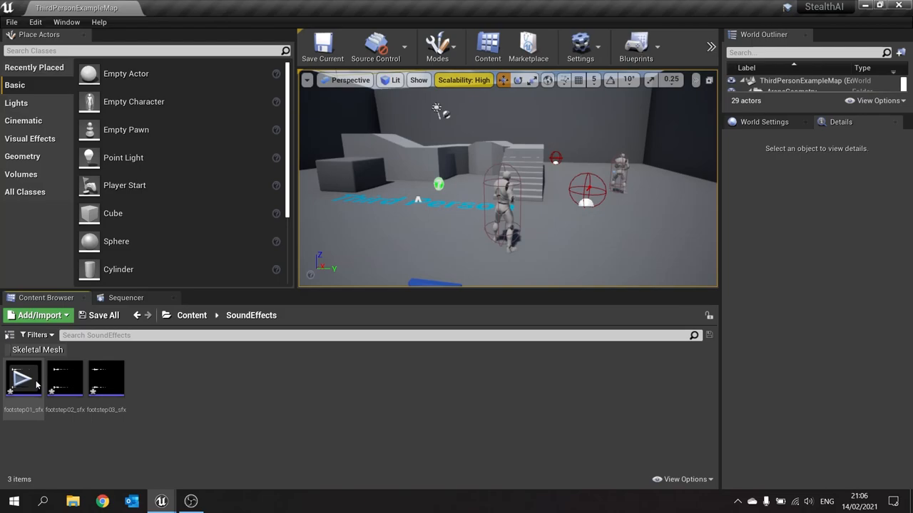
mouse_move(105, 378)
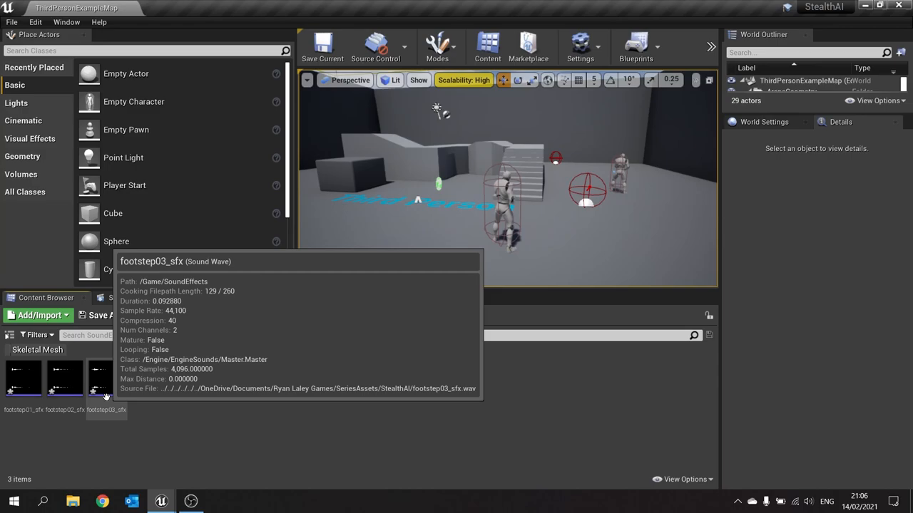
right_click(107, 385)
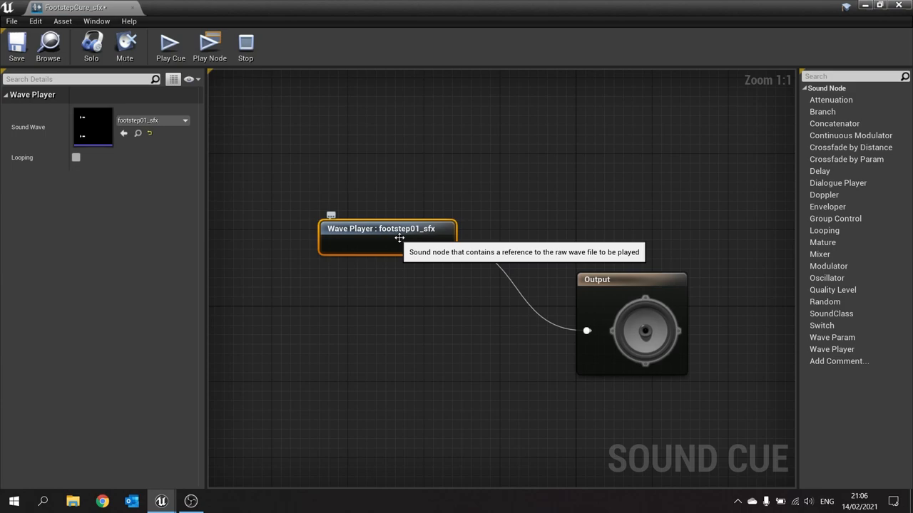
Insert a Random node feeding Output and duplicate the footstep01 wave player twice
drag(388, 236, 302, 237)
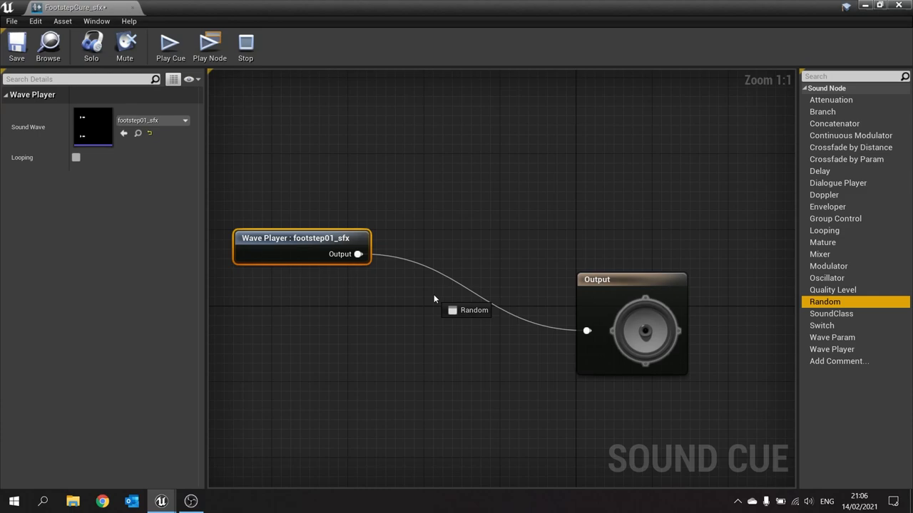
click(465, 311)
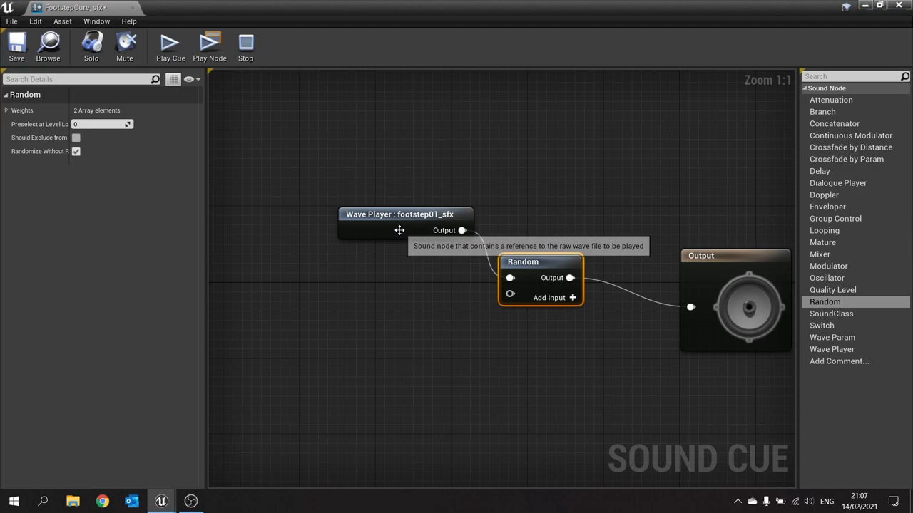
click(399, 214)
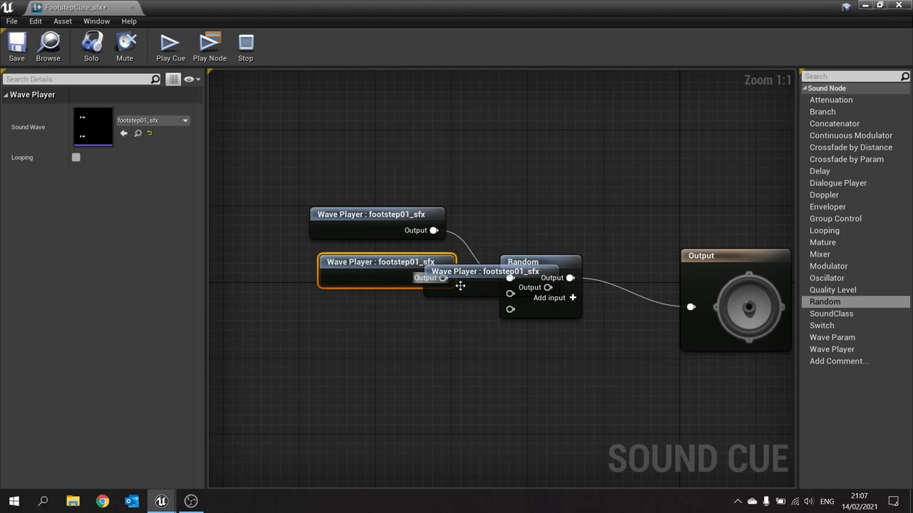
Assign footstep02 and footstep03 to the copies, wire all three into Random and play the cue
click(186, 120)
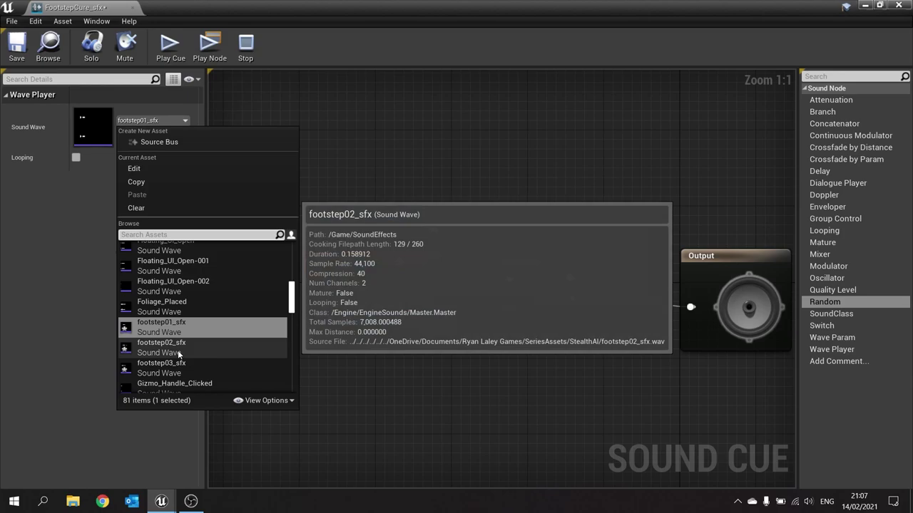
click(160, 364)
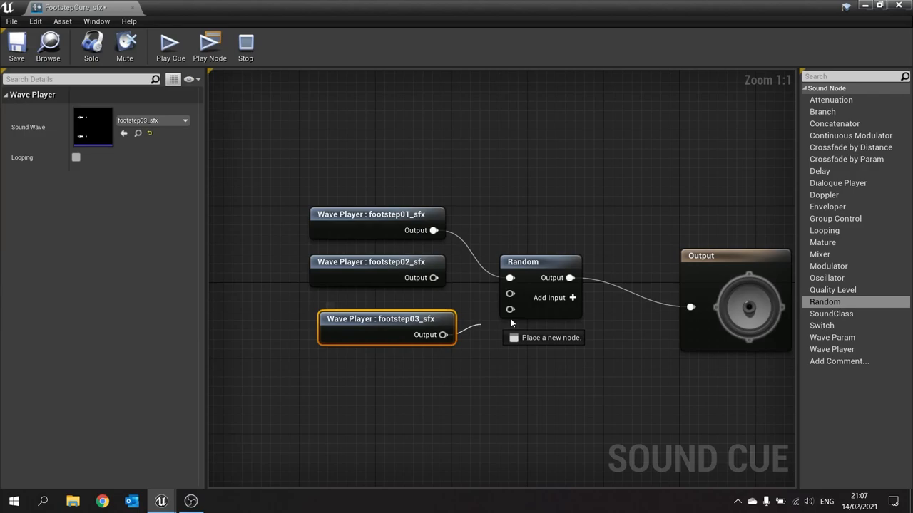
click(168, 43)
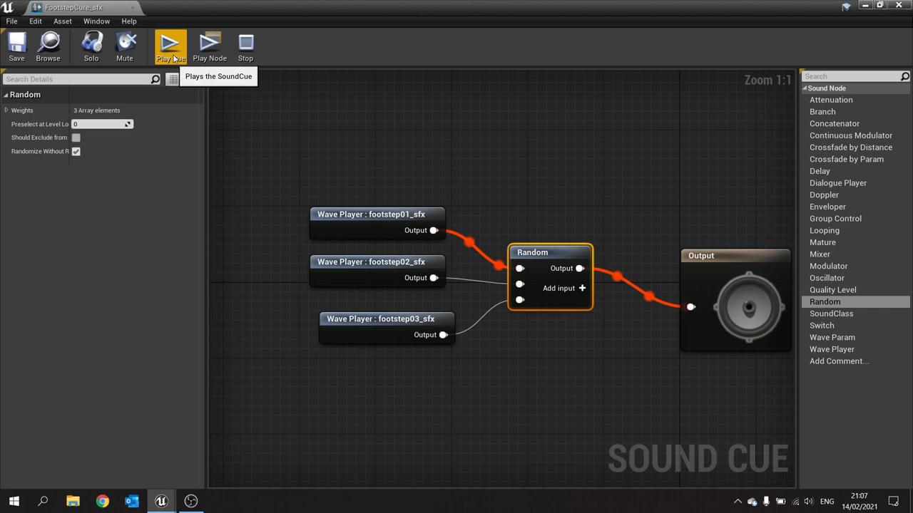
click(169, 43)
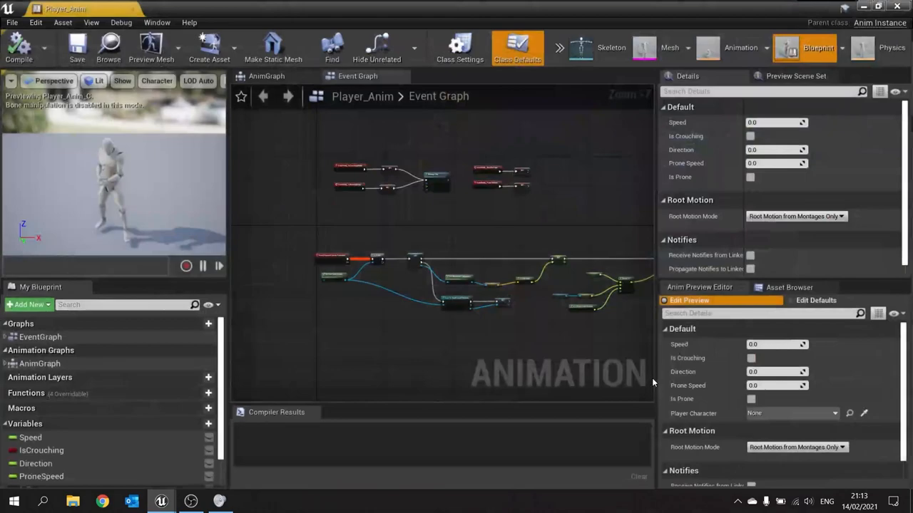
Open the Jog_Fwd_Rifle animation from the Asset Browser list
click(789, 287)
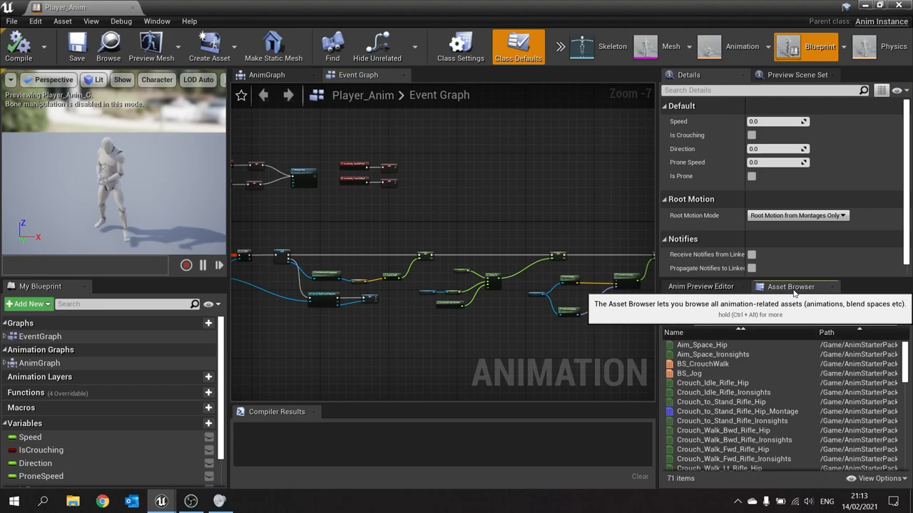
mouse_move(713, 383)
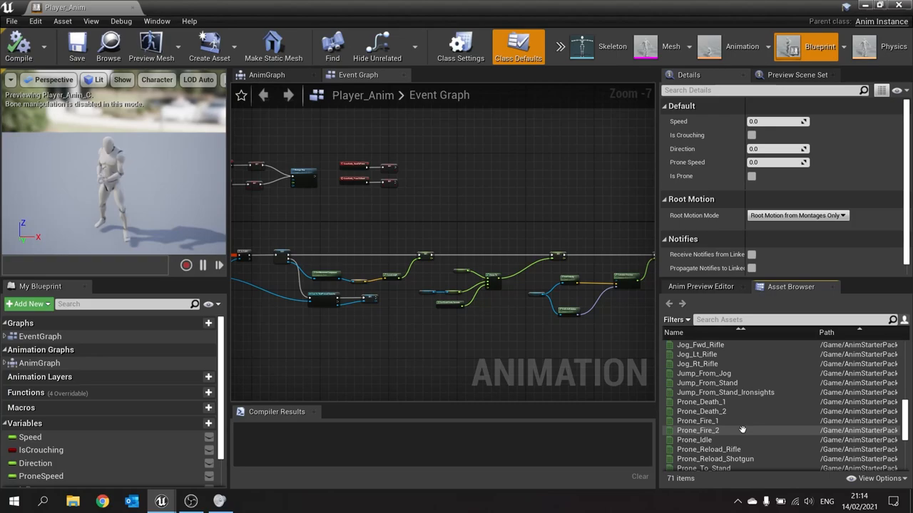
double_click(693, 347)
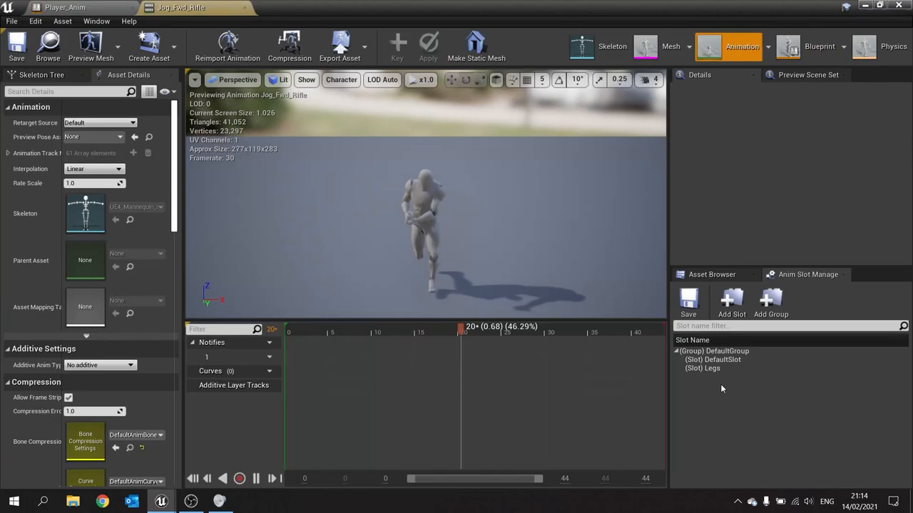
Scrub to a foot plant and add a Play Sound notify with the footstep cue
drag(462, 330, 345, 330)
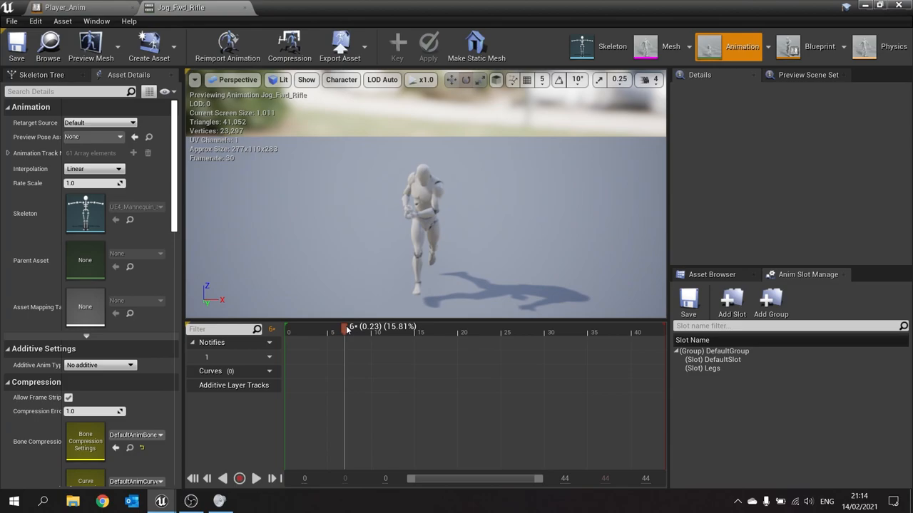
right_click(374, 356)
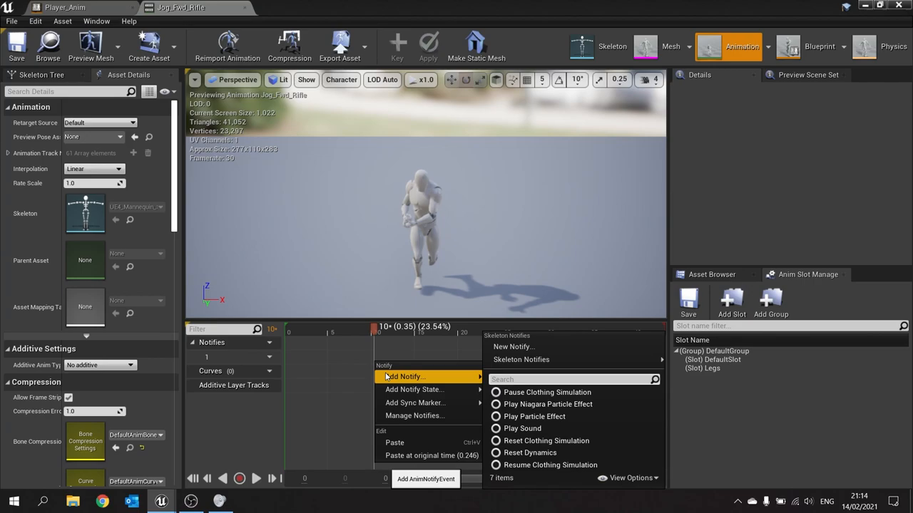
mouse_move(522, 428)
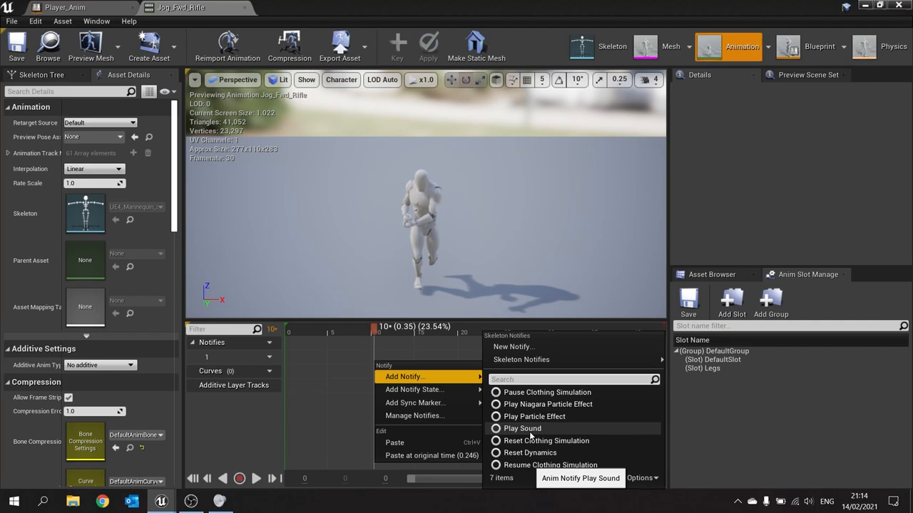
click(522, 428)
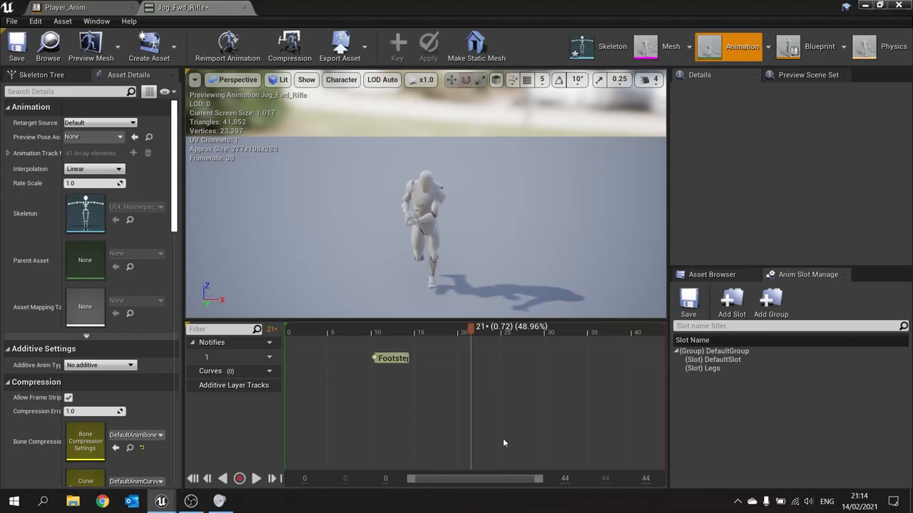
Add the next footstep notify, then open Jog_Lt_Rifle and add a Footstep notify at its footfall
right_click(562, 368)
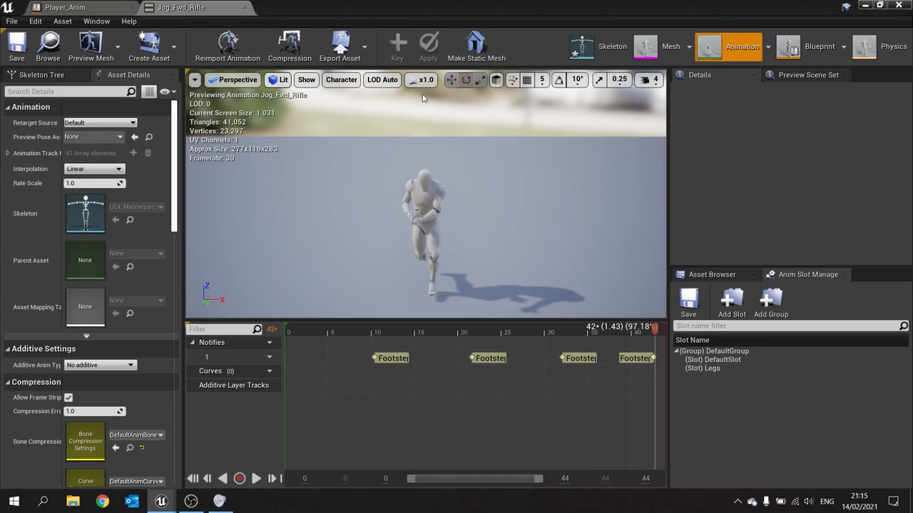
mouse_move(57, 7)
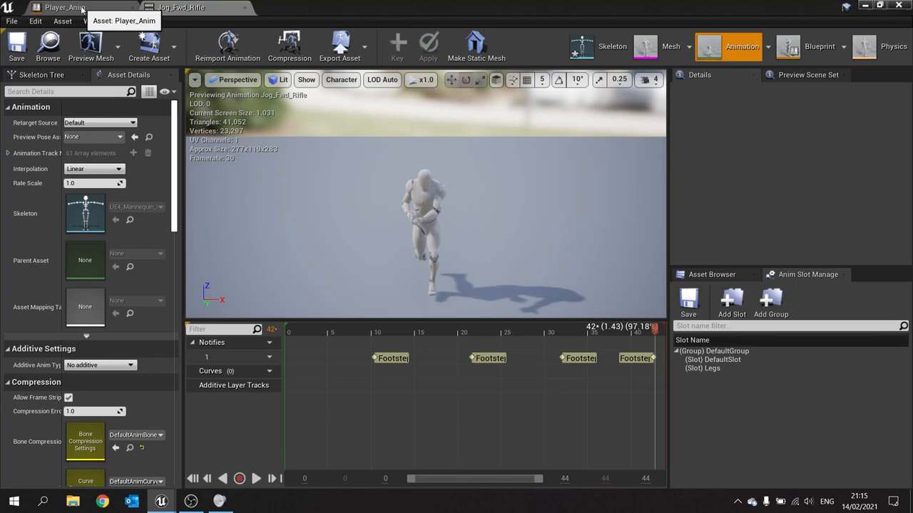
click(713, 393)
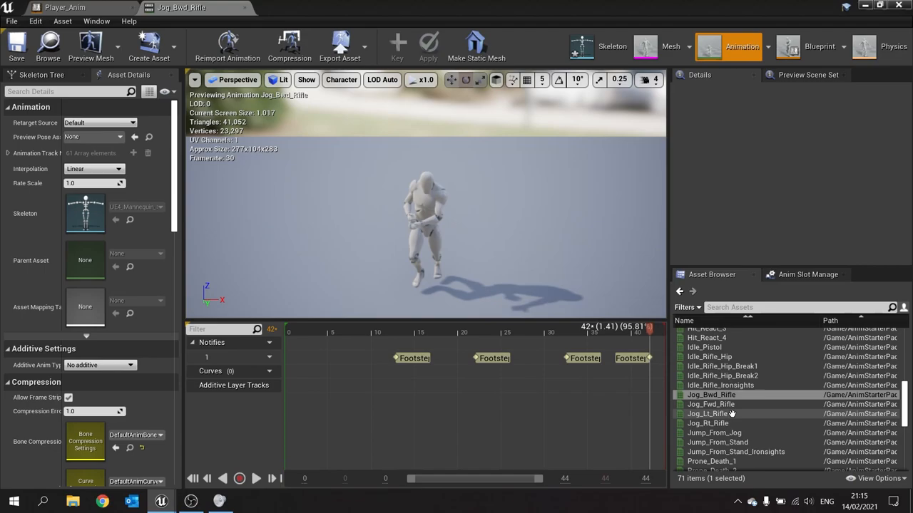
double_click(708, 414)
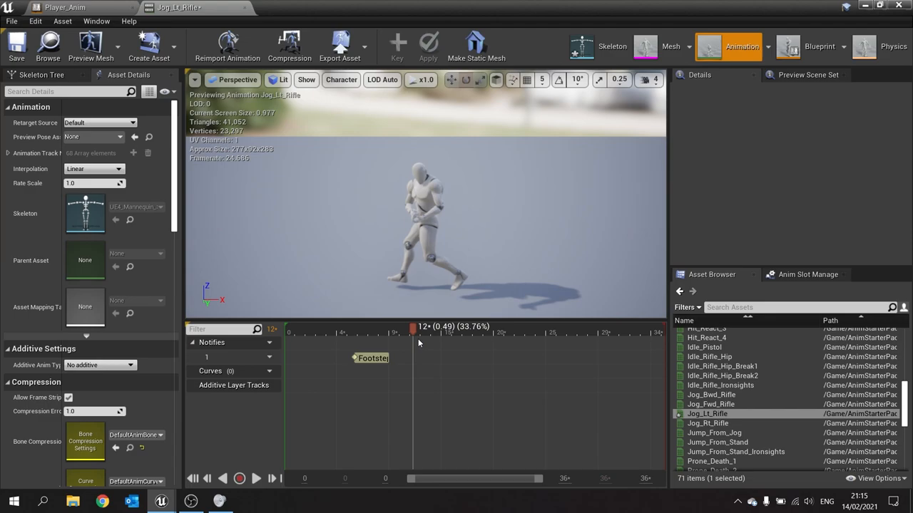
click(531, 333)
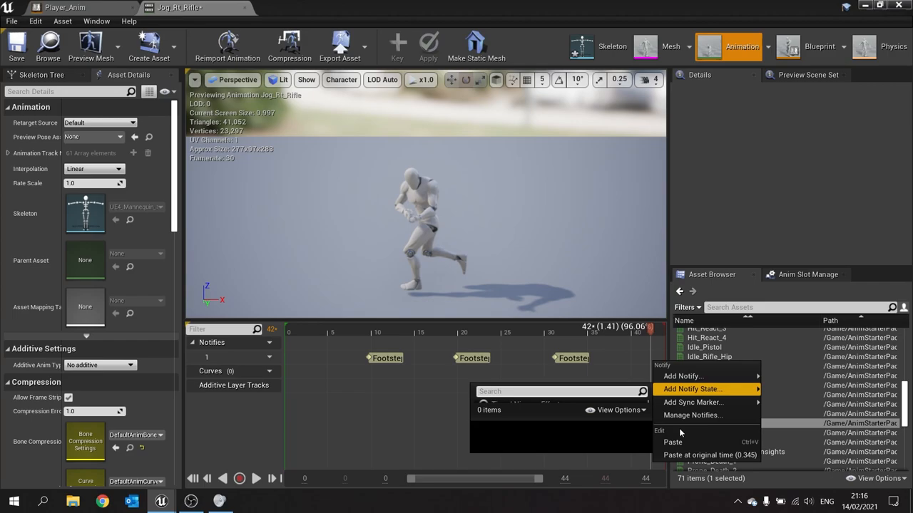
click(815, 45)
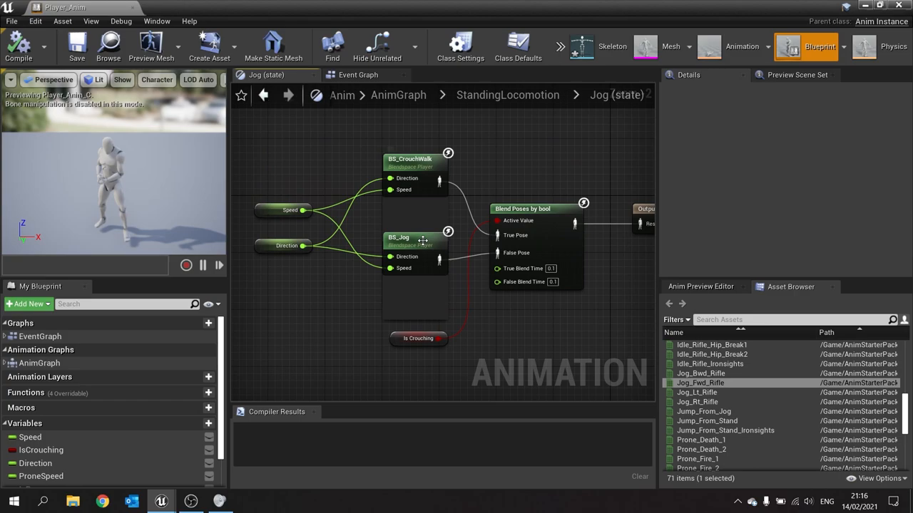
Add the Event AnimNotify_Footstep node to the Player_Anim event graph
drag(464, 250, 363, 228)
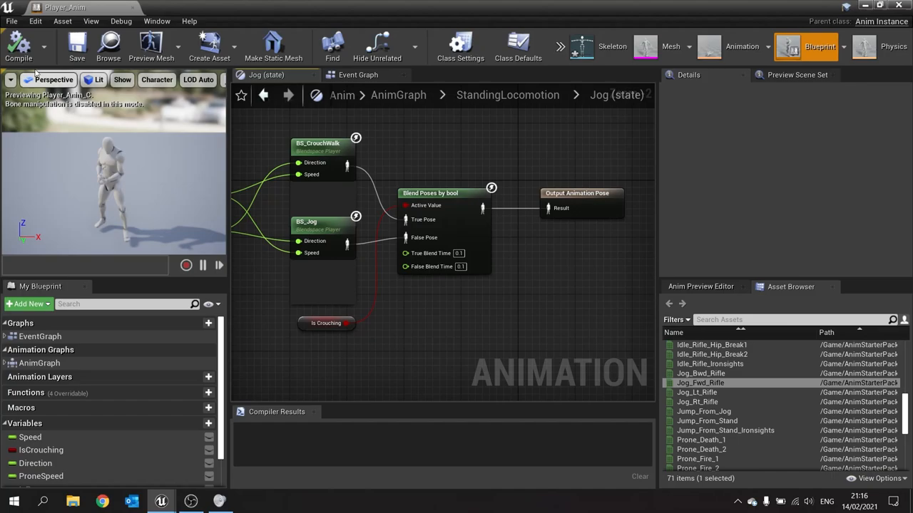
mouse_move(365, 79)
text(foot)
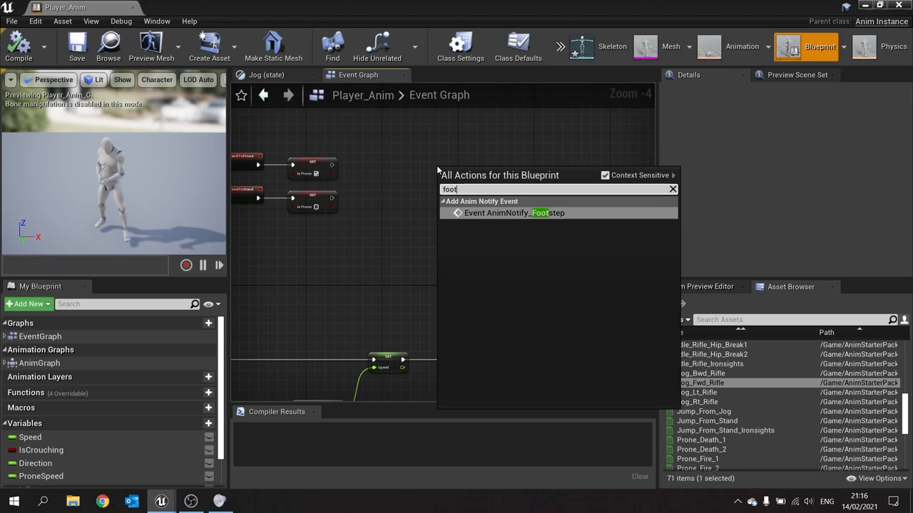
mouse_move(519, 216)
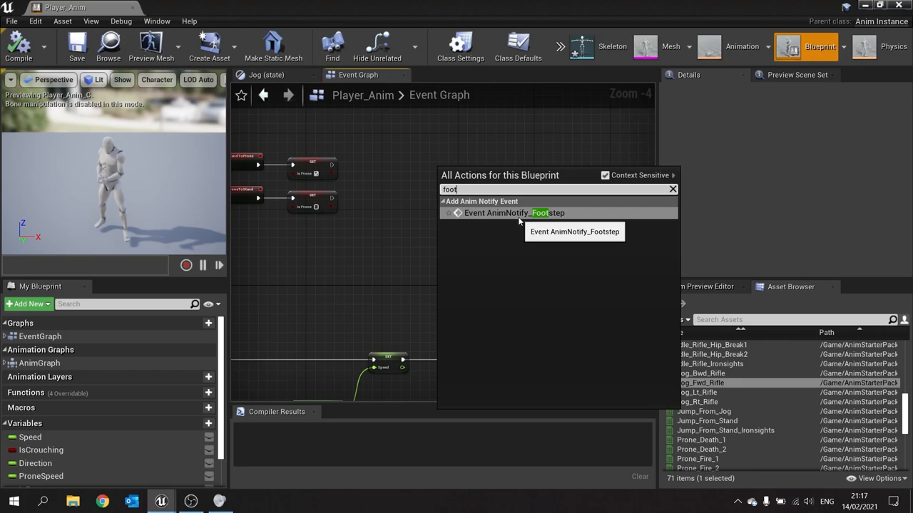
click(514, 212)
text(foo)
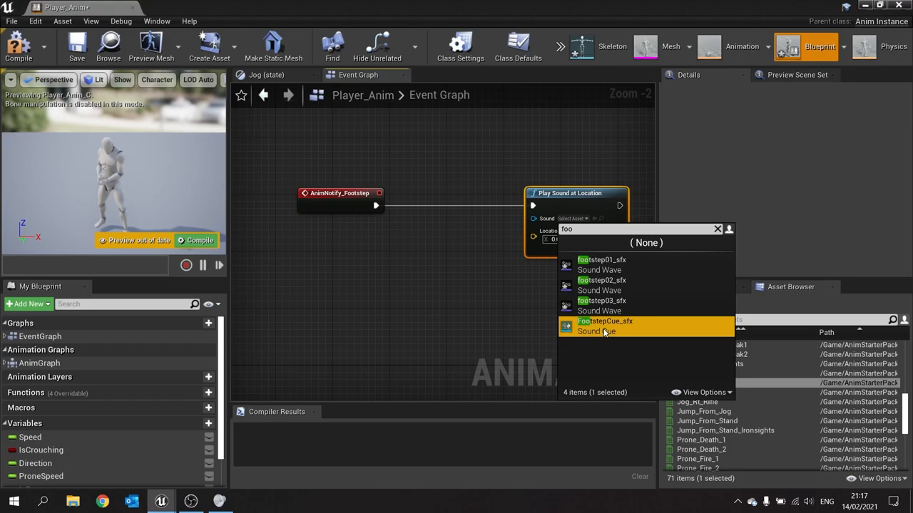
Set Play Sound at Location to footstepCue_sfx and wire in the owning actor's location
click(605, 323)
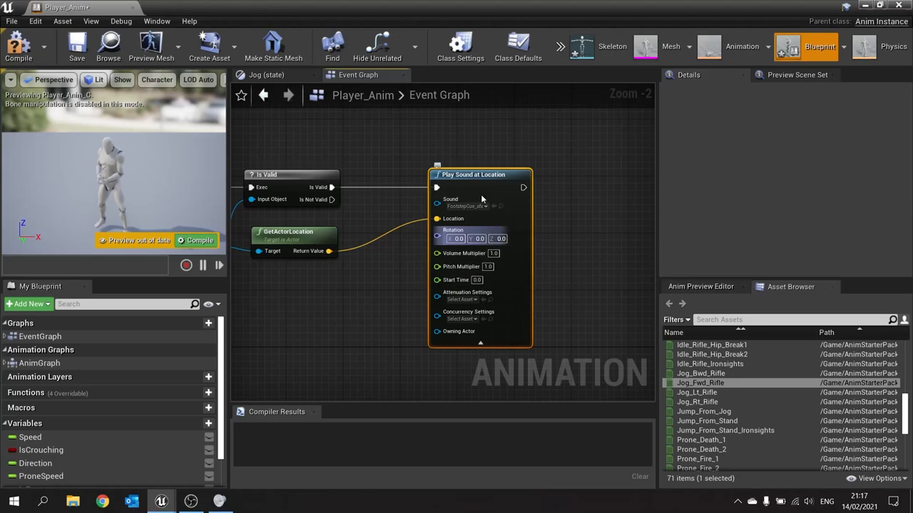
drag(523, 186, 584, 185)
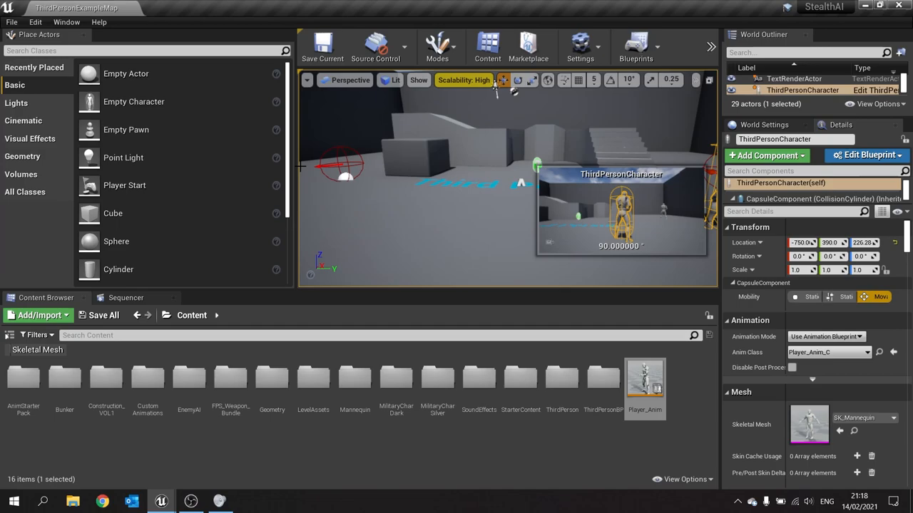
Reopen the Player_Anim animation blueprint from the Content Browser
double_click(645, 378)
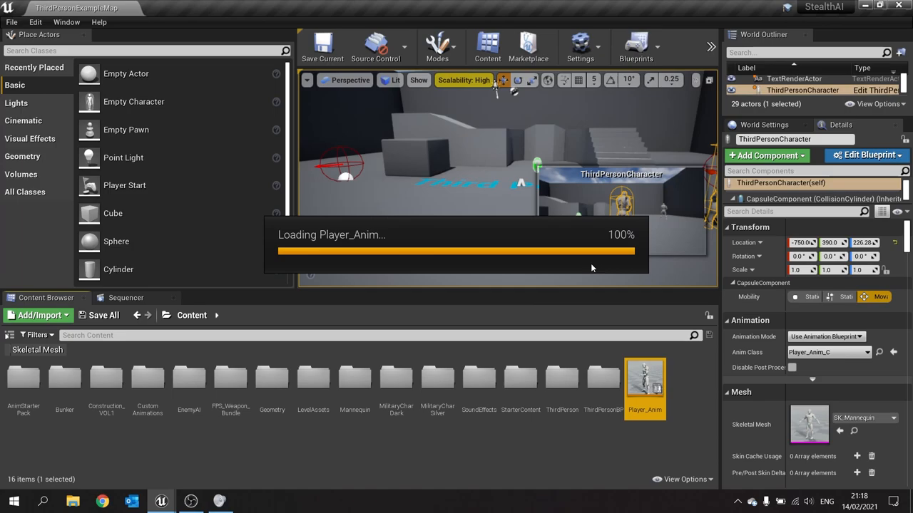
Add a Report Noise Event at the actor location after the sound and compile Player_Anim
double_click(644, 390)
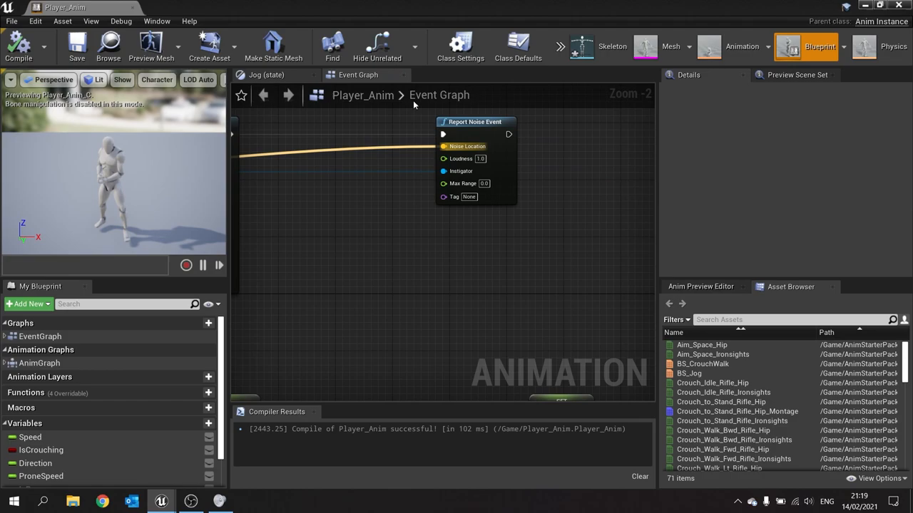
click(518, 45)
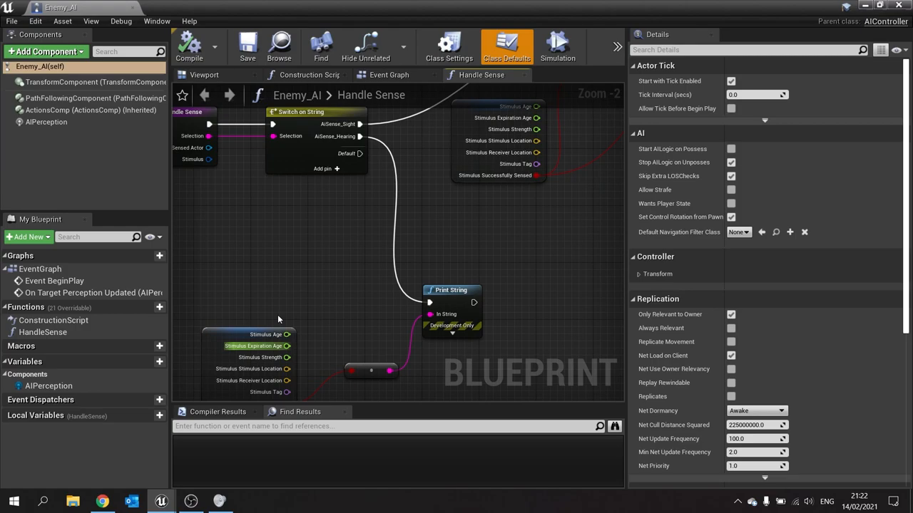
Compile Enemy_AI with the AISense_Hearing branch wired to Print String
click(188, 44)
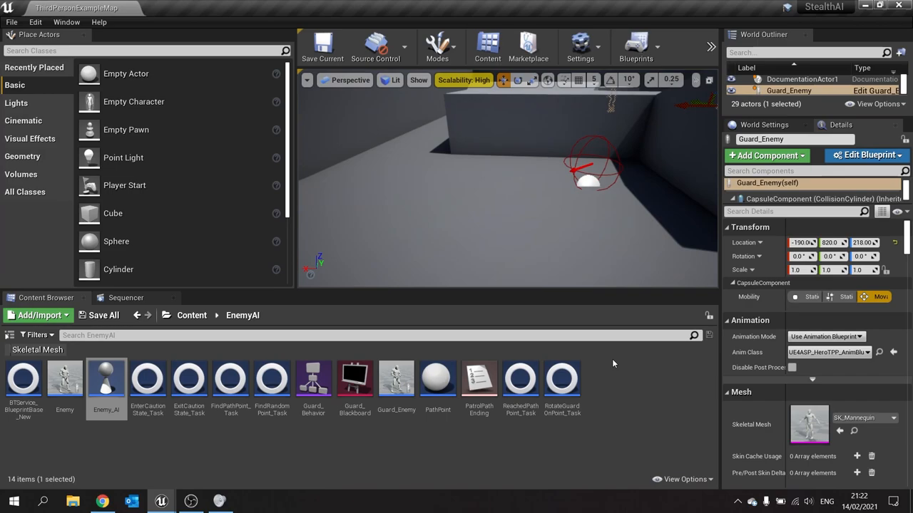
Wire Handle Sense to set the blackboard bool and TargetLocationVector from Stimulus Location, then save Enemy_AI
double_click(106, 378)
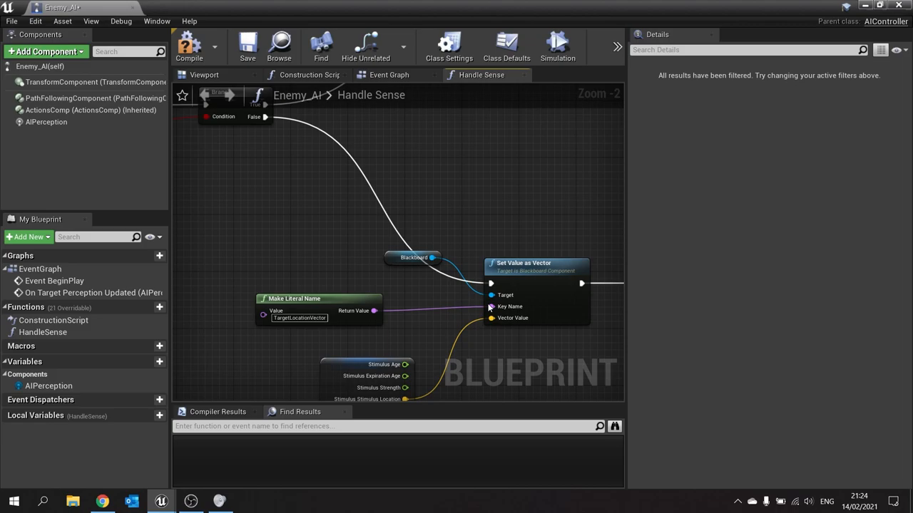
scroll(down, 3)
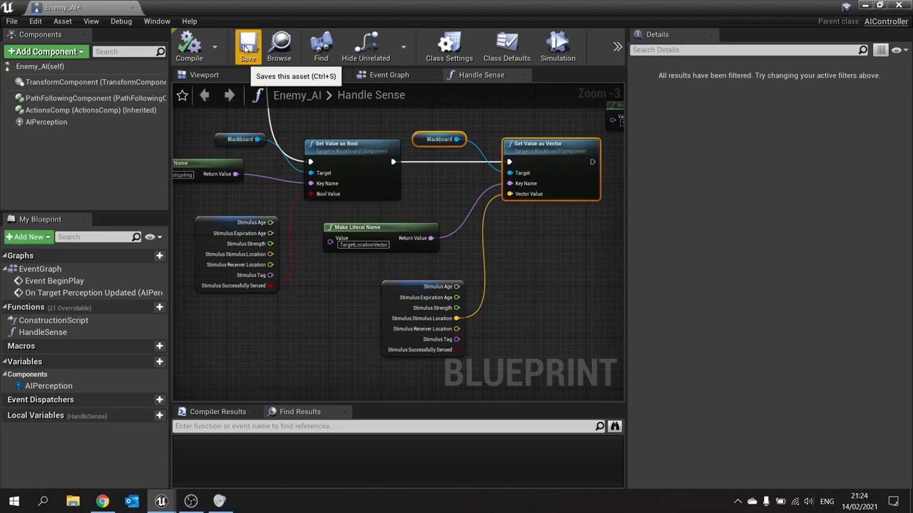
click(506, 46)
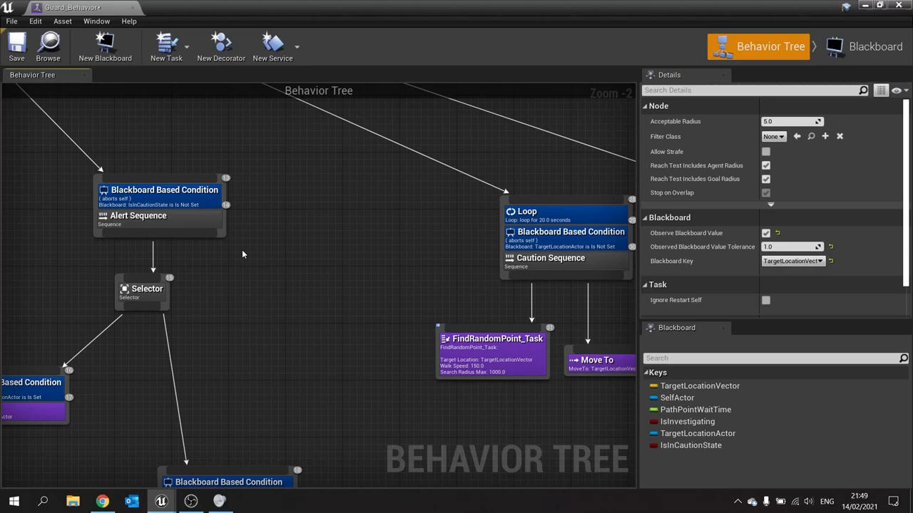
mouse_move(579, 315)
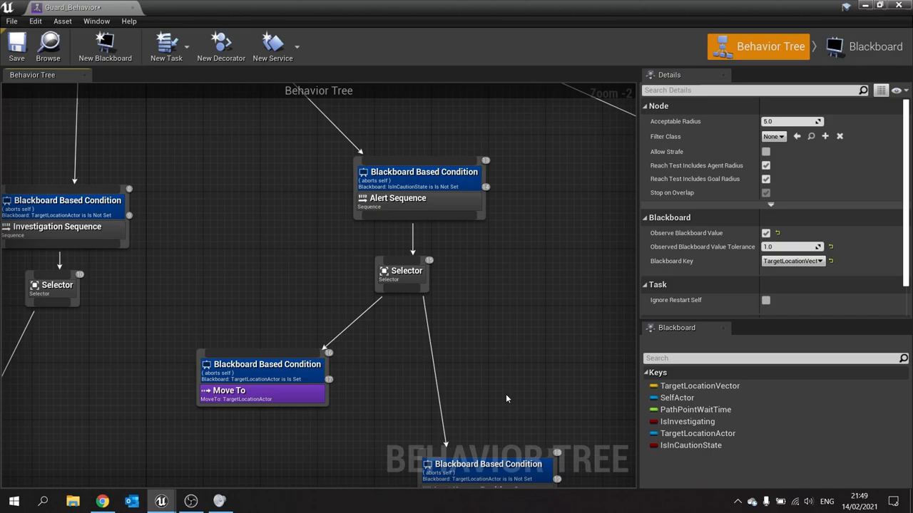
Add a Blackboard decorator on Caution Sequence: IsInvestigating Is Not Set, Observer Aborts Self
right_click(385, 248)
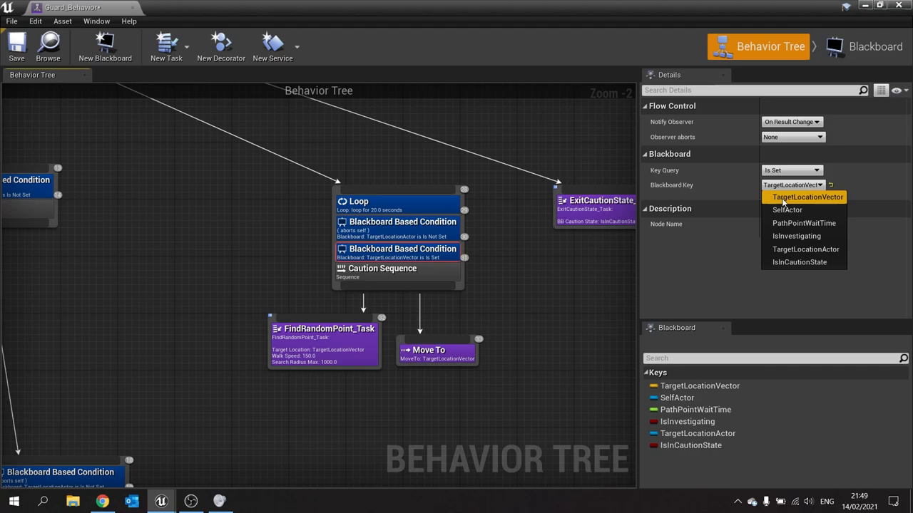
click(795, 236)
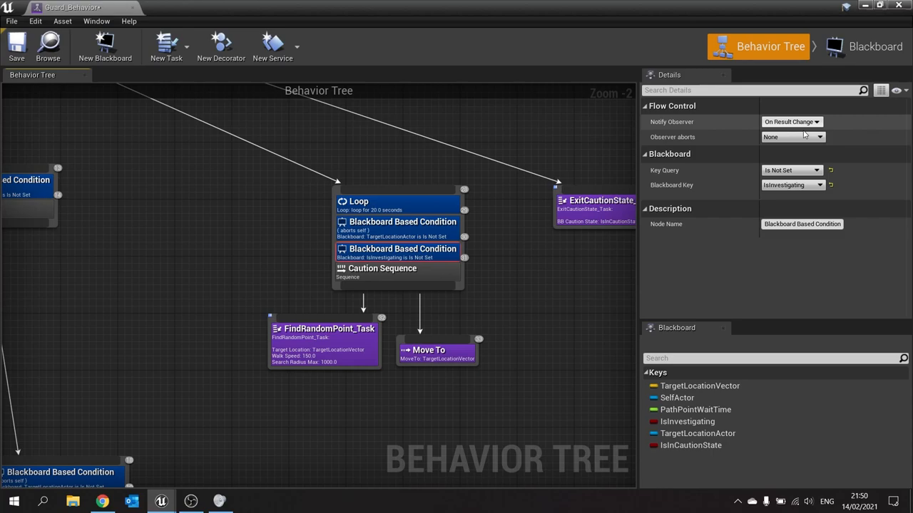
click(792, 137)
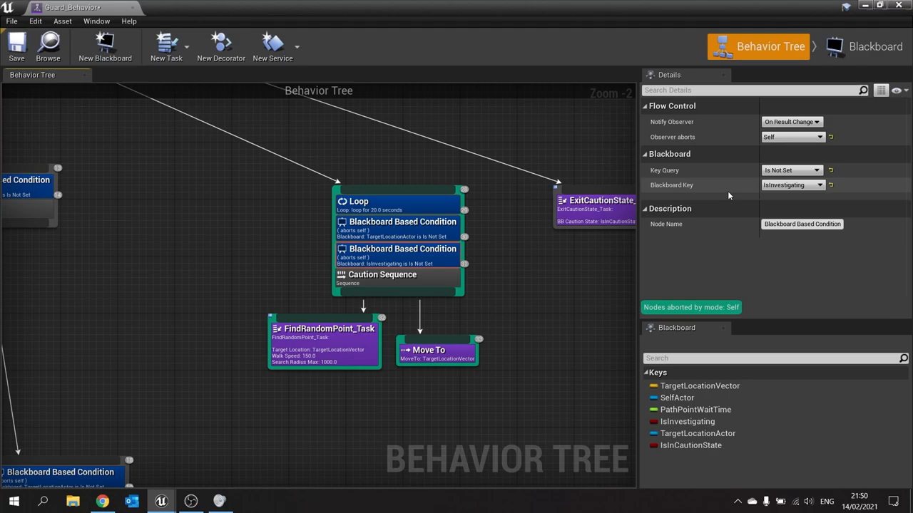